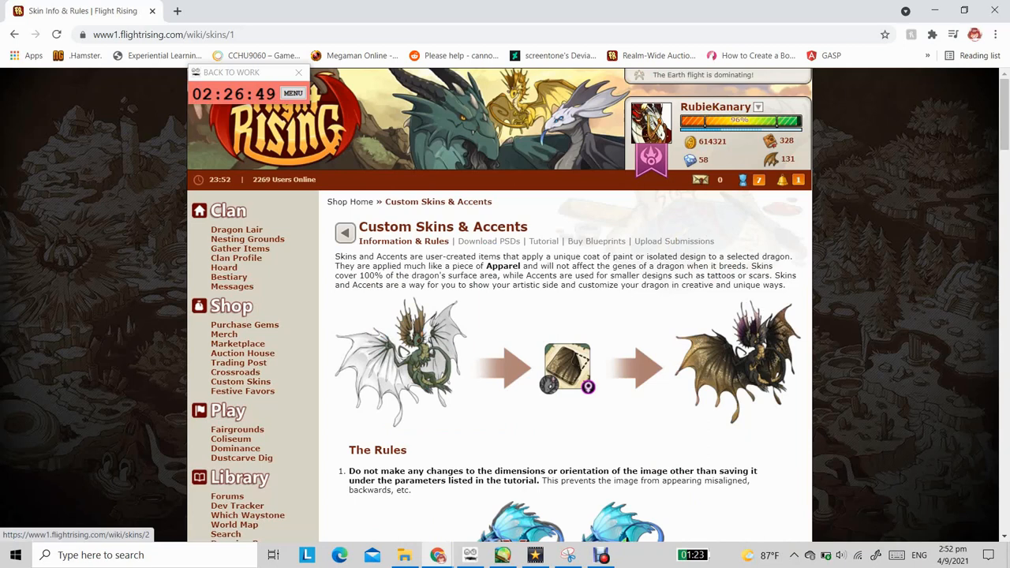
# Browse the Download PSDs page, scrolling through the breed skin template downloads.
pyautogui.click(488, 240)
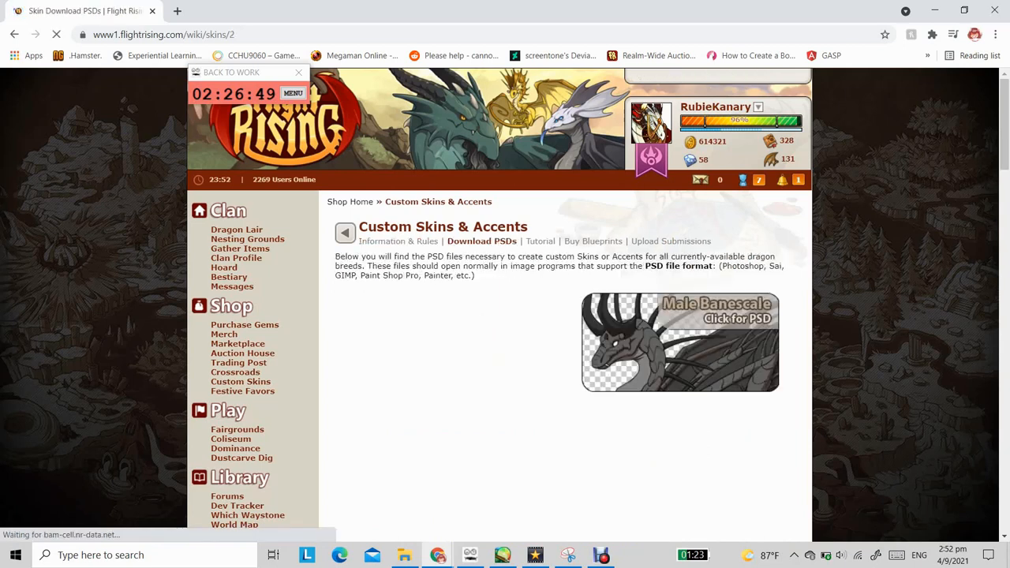
pyautogui.scroll(-3)
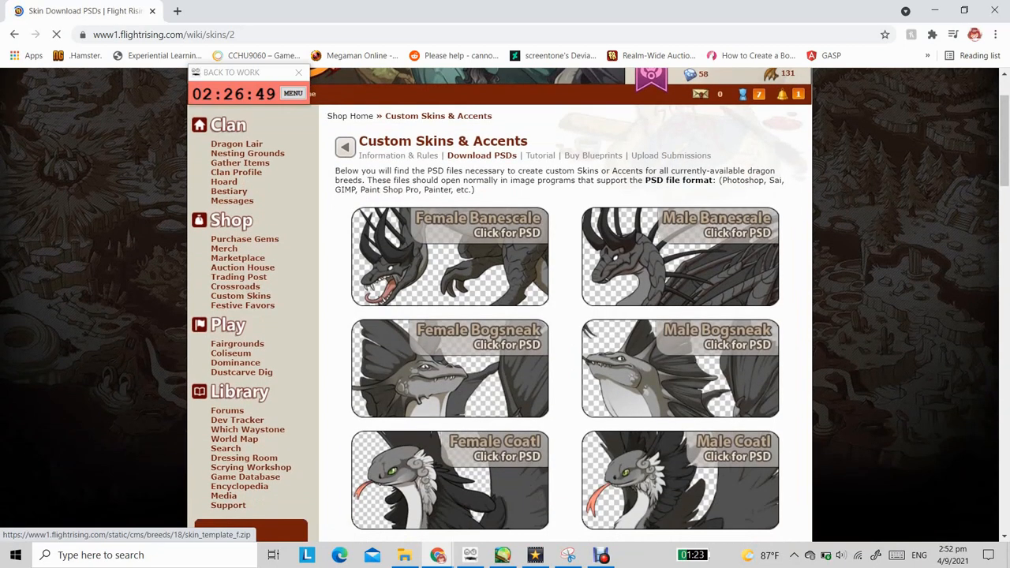
pyautogui.scroll(-3)
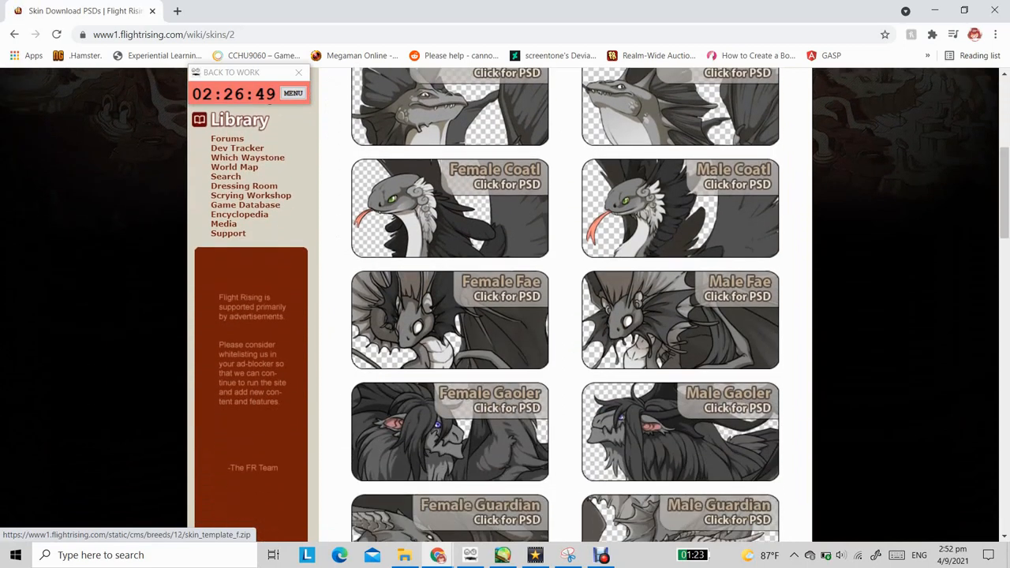
pyautogui.scroll(-3)
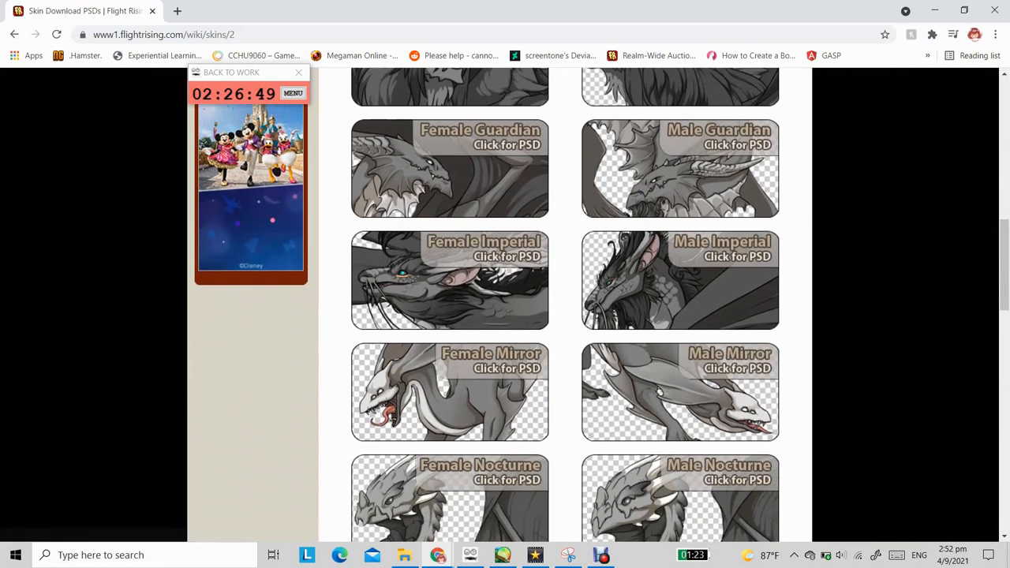
pyautogui.scroll(-3)
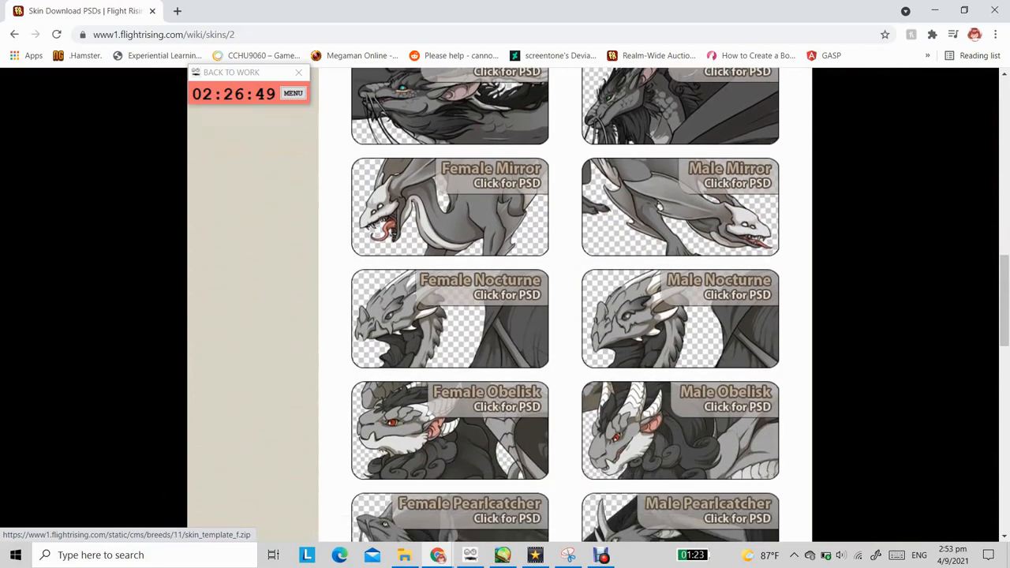
pyautogui.scroll(-3)
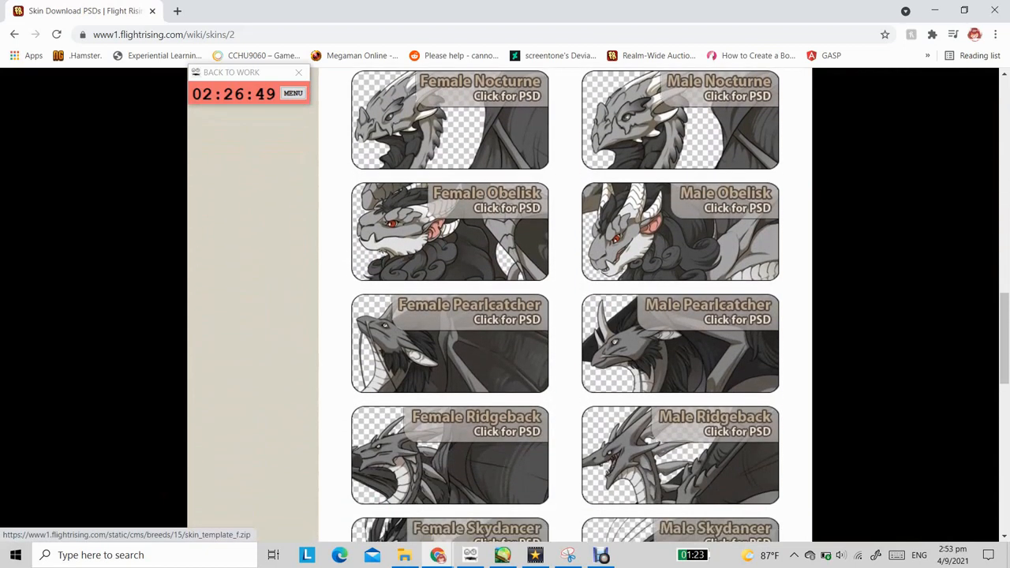
pyautogui.scroll(-3)
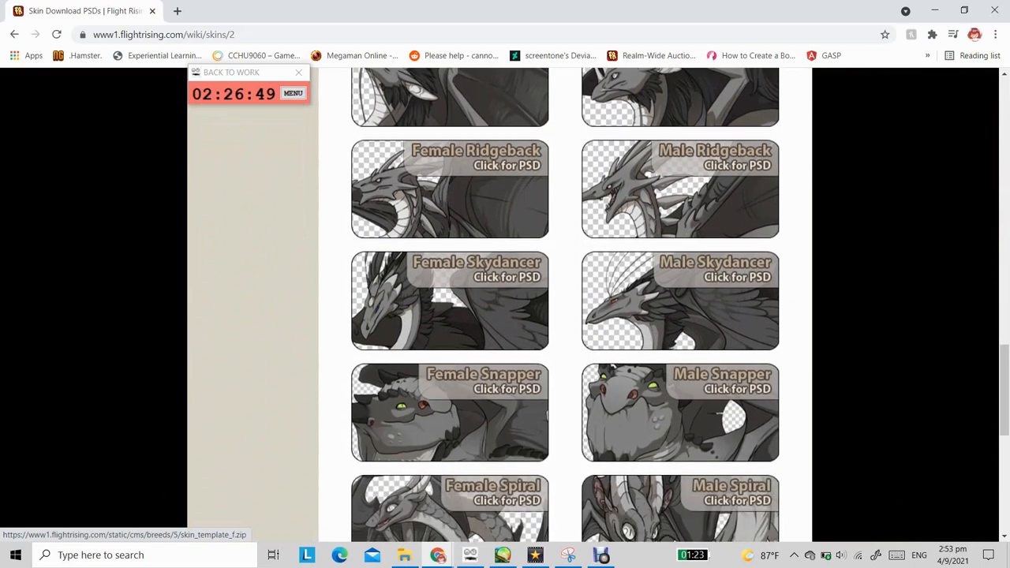
pyautogui.scroll(-3)
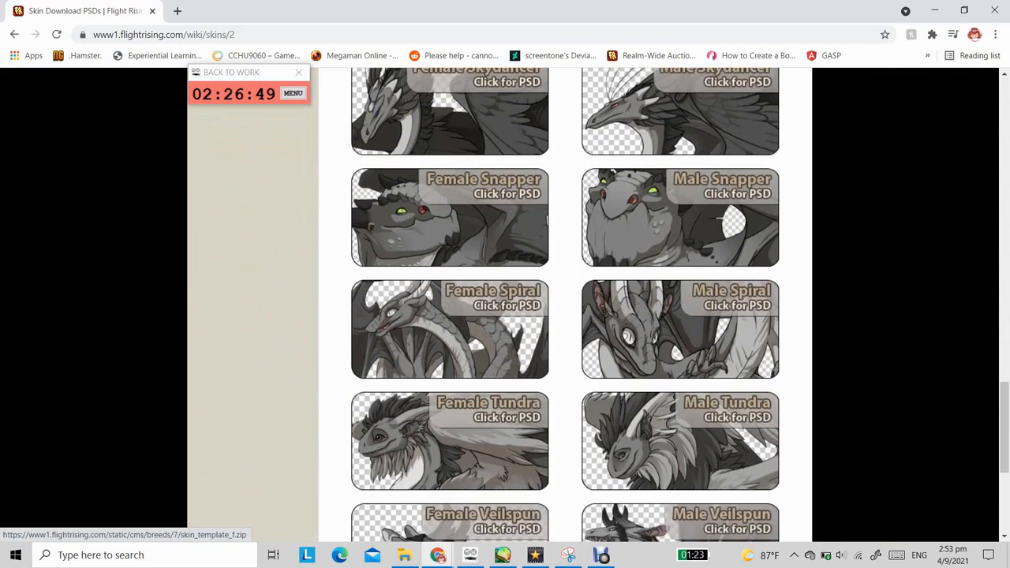
pyautogui.scroll(-3)
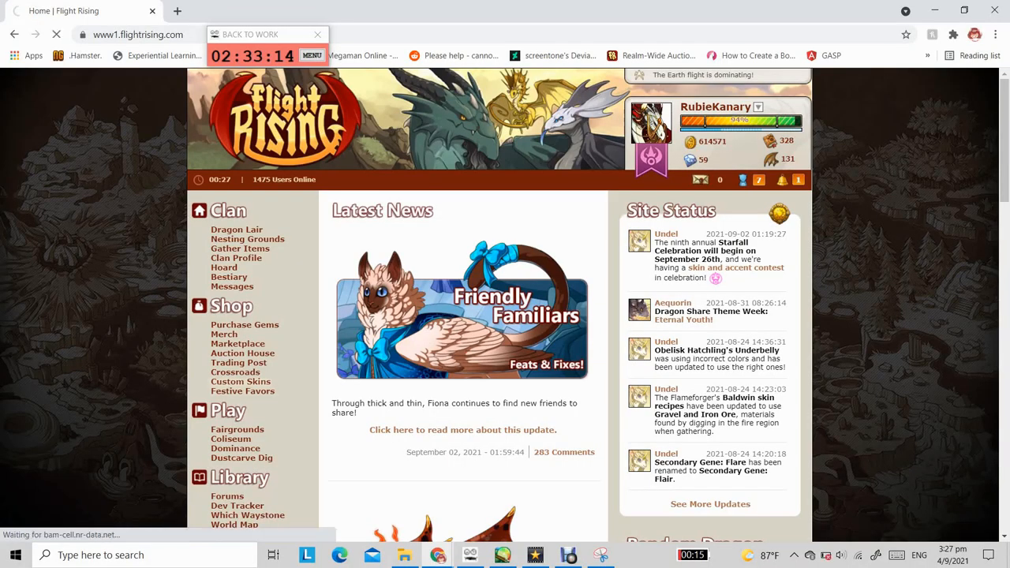
# Return to the Custom Skins & Accents rules page from the home page.
pyautogui.click(240, 380)
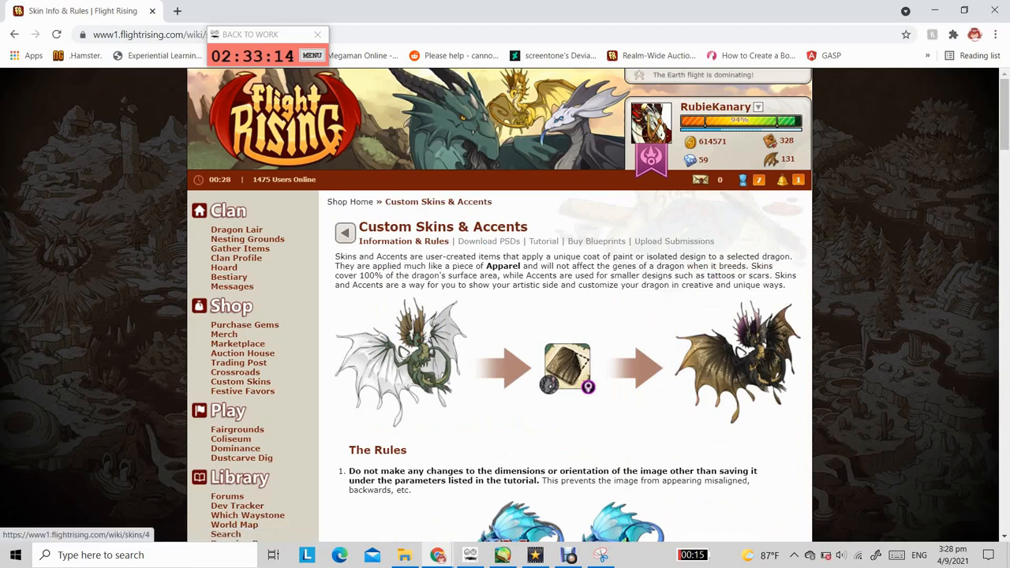
# View the Buy Blueprints listings, highlighting the Accent Blueprint title text.
pyautogui.click(589, 240)
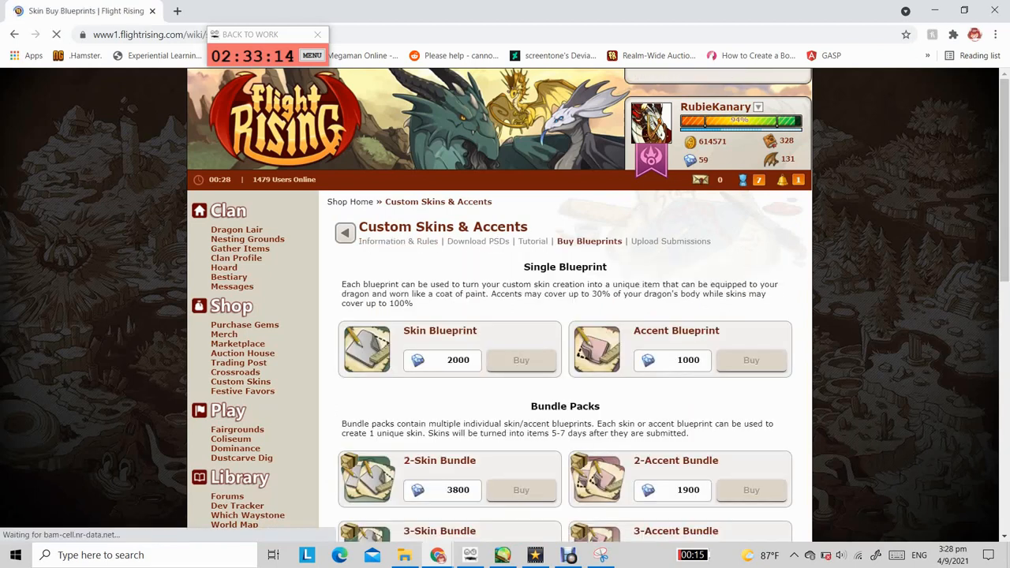
pyautogui.scroll(-3)
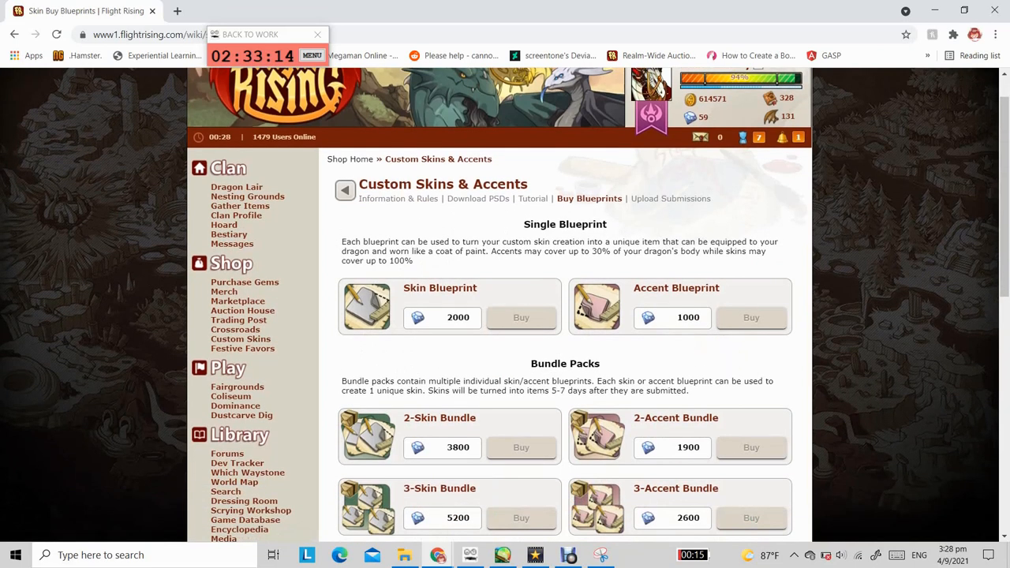
pyautogui.scroll(-3)
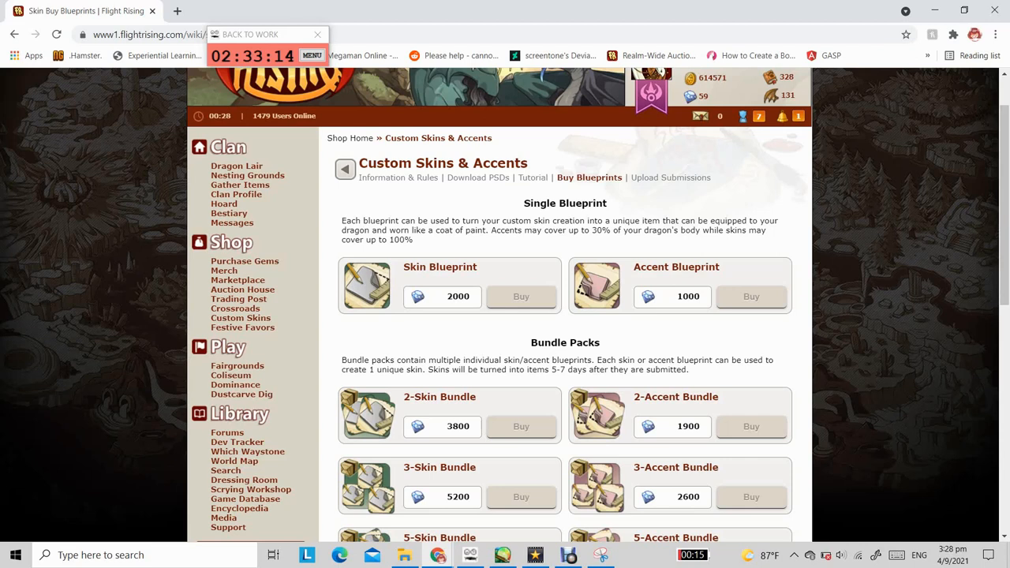
pyautogui.doubleClick(412, 266)
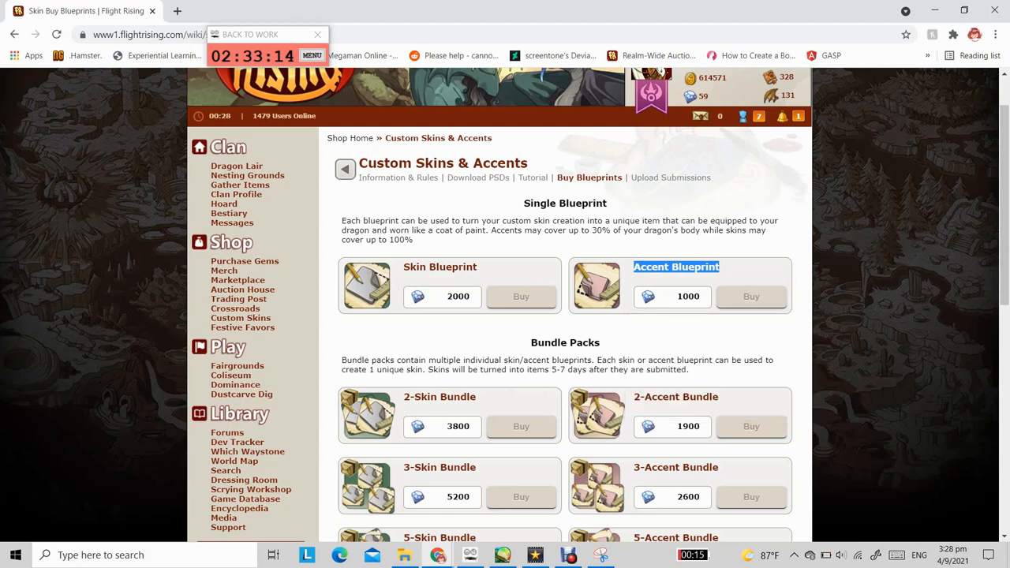
pyautogui.scroll(-3)
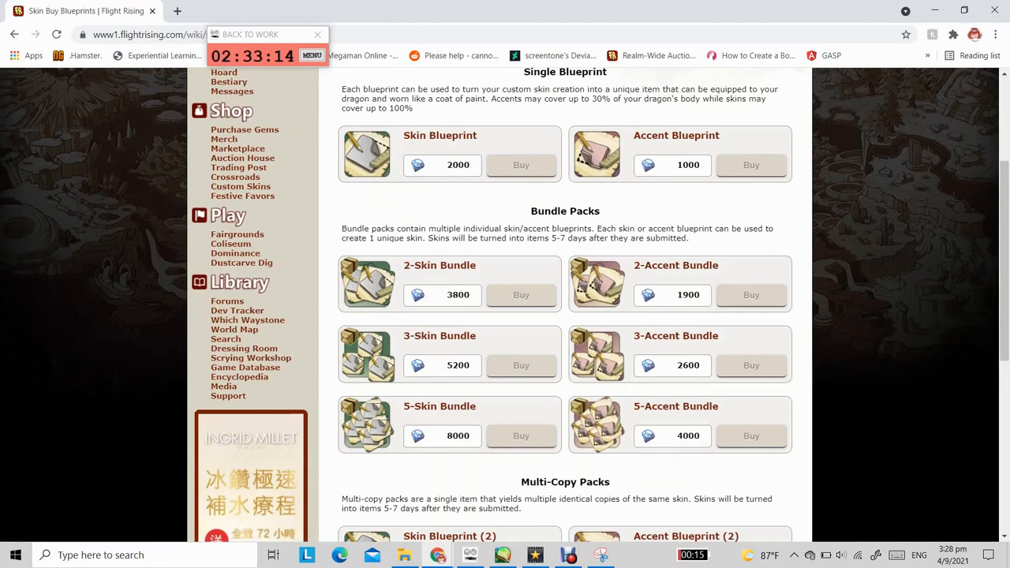
pyautogui.moveTo(531, 211); pyautogui.dragTo(688, 237)
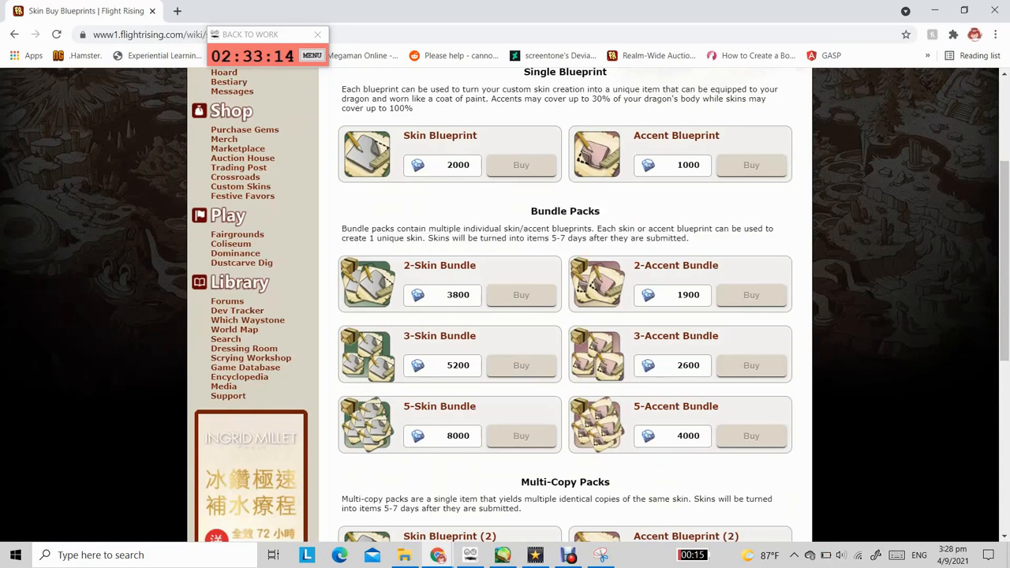
# Review the bundle packs and multi-copy blueprint packs with their gem prices.
pyautogui.scroll(-3)
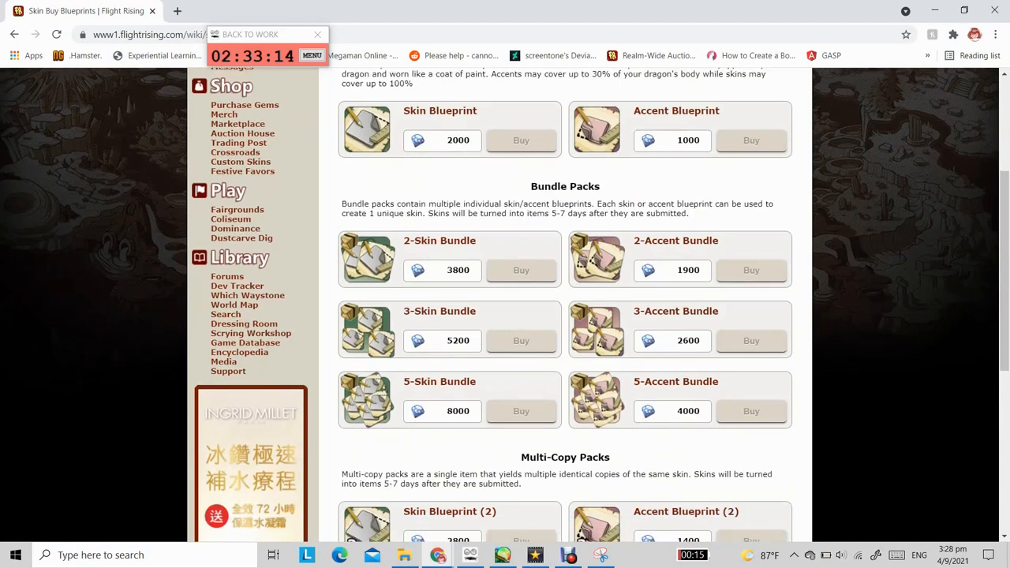
pyautogui.scroll(-3)
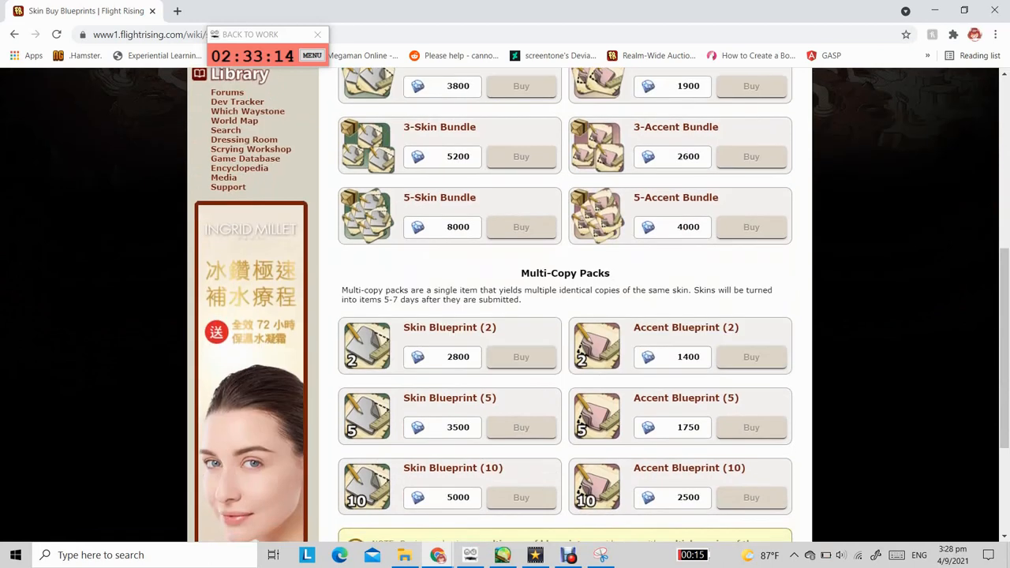
pyautogui.scroll(-3)
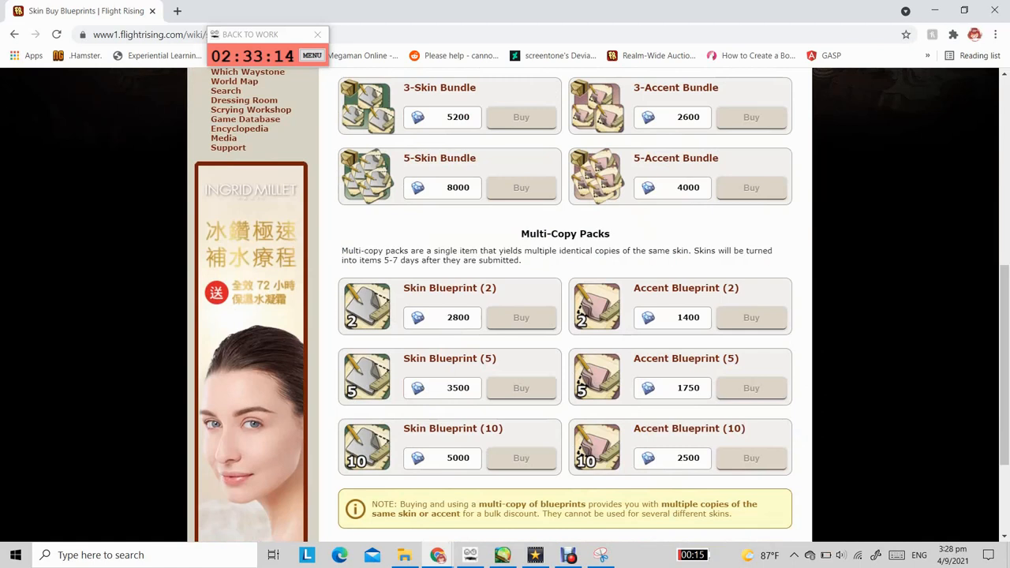
pyautogui.scroll(-3)
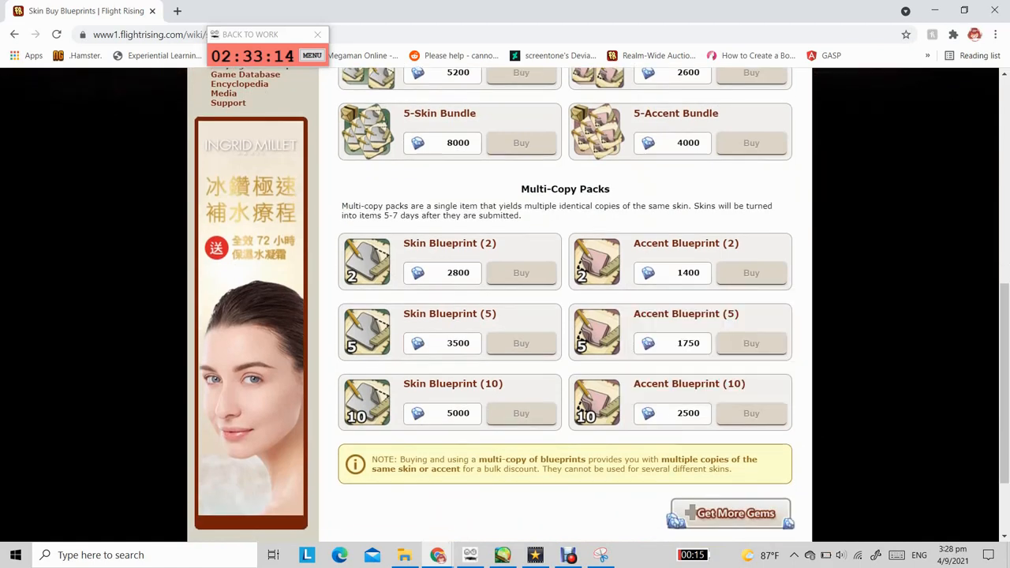
pyautogui.scroll(3)
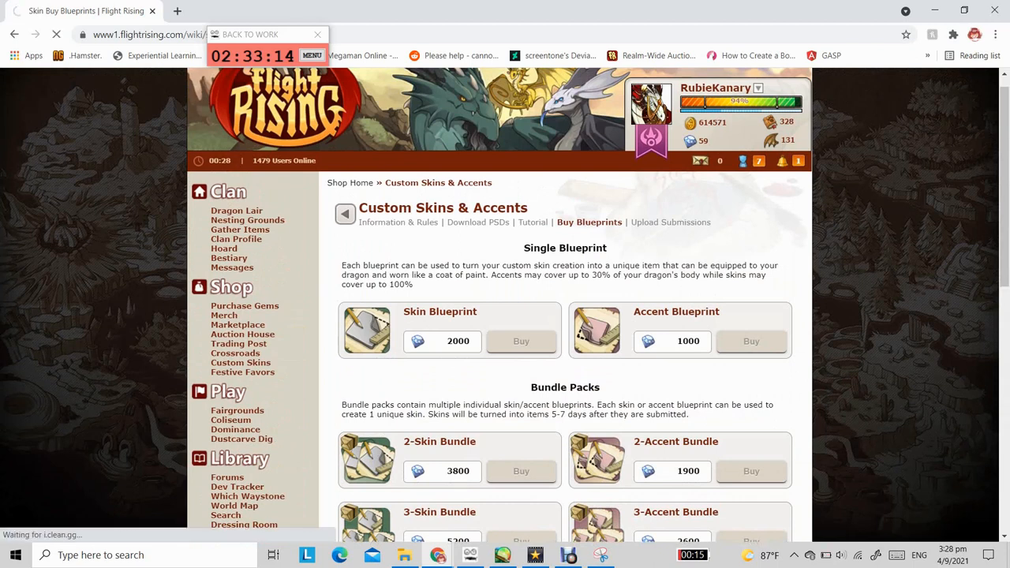
# Fill the Upload Submissions form with a name, Tundra breed and Male gender, showing previous skins.
pyautogui.click(669, 221)
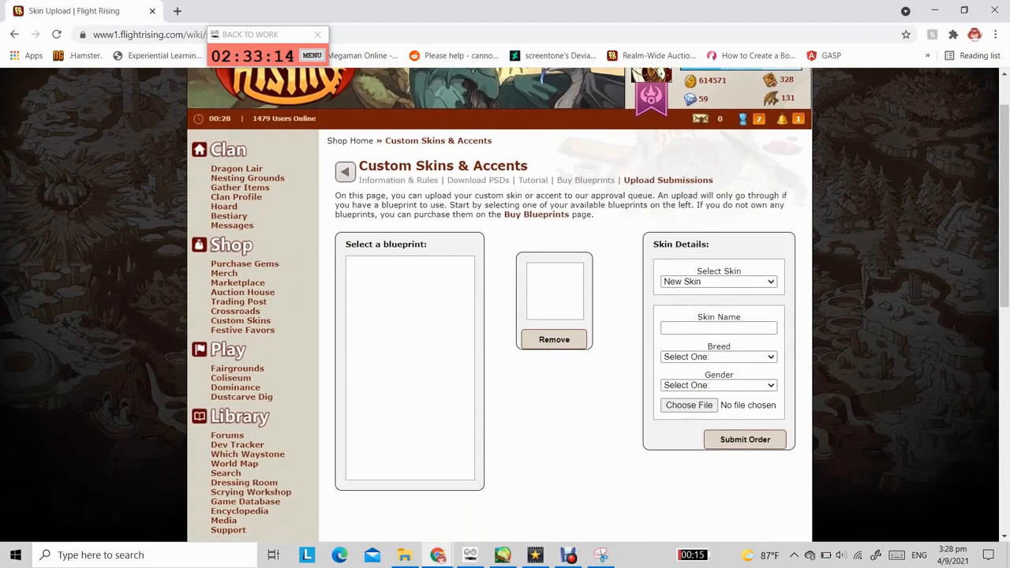
pyautogui.scroll(-3)
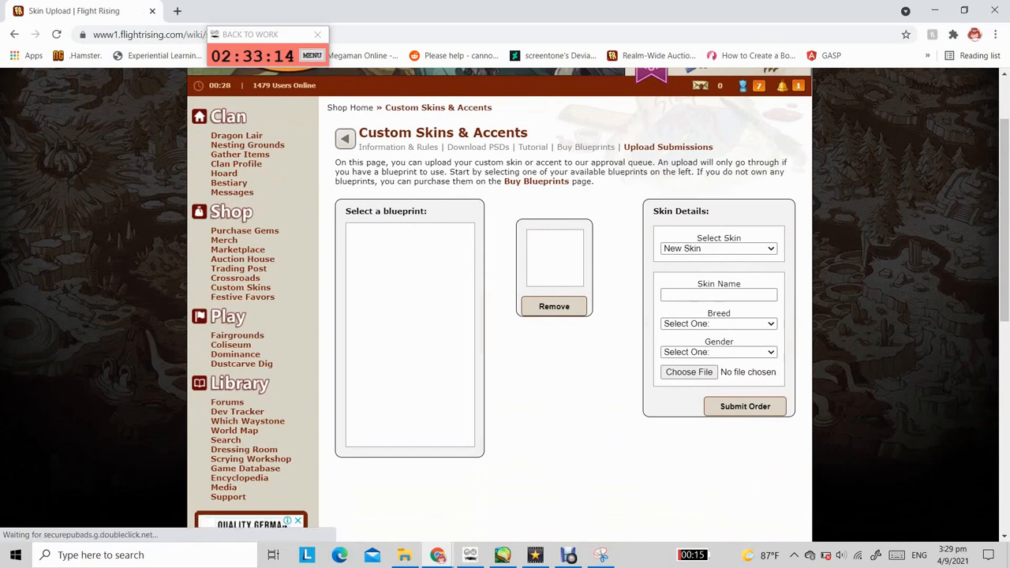
pyautogui.write('name')
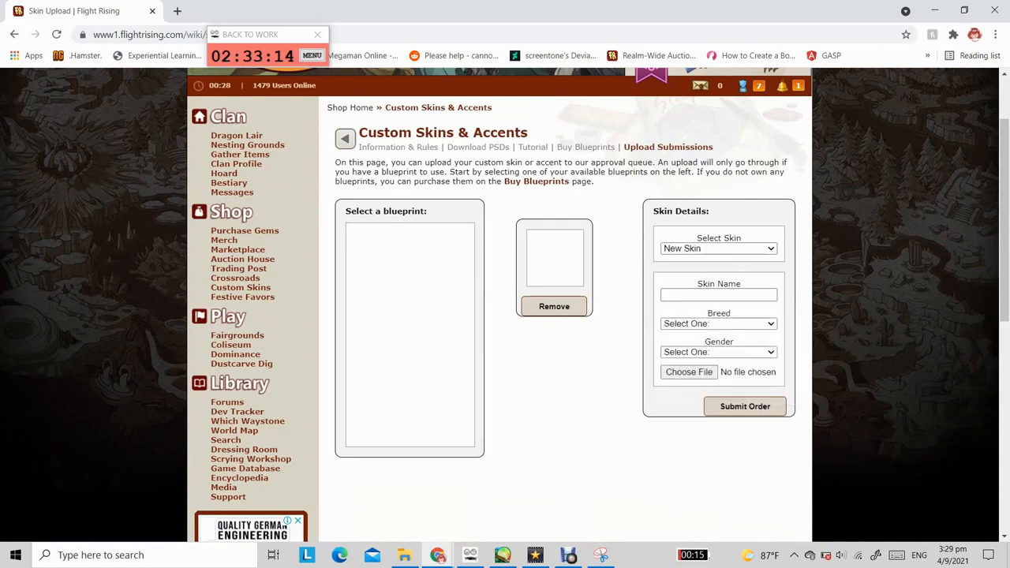
pyautogui.click(718, 324)
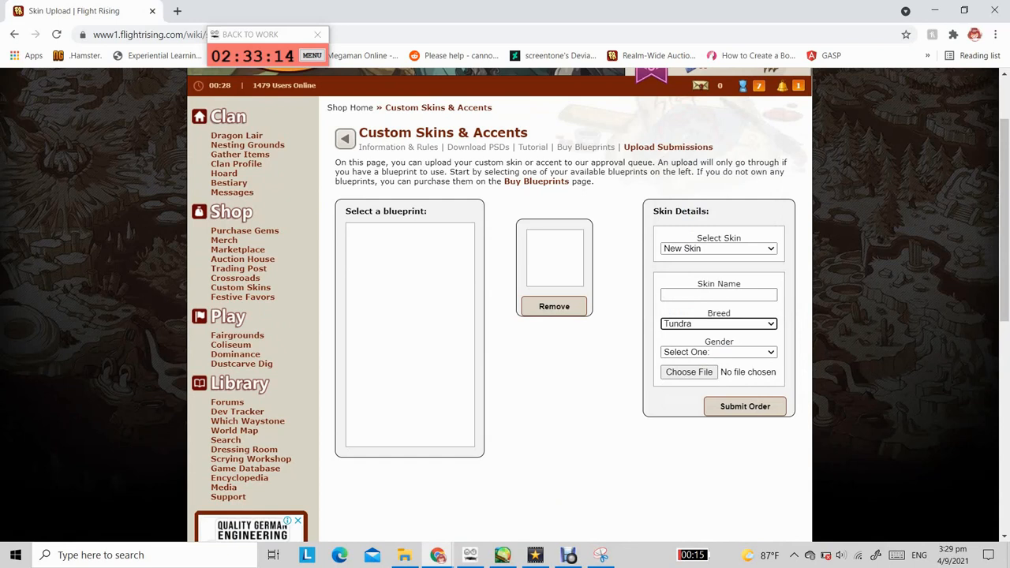
pyautogui.click(718, 352)
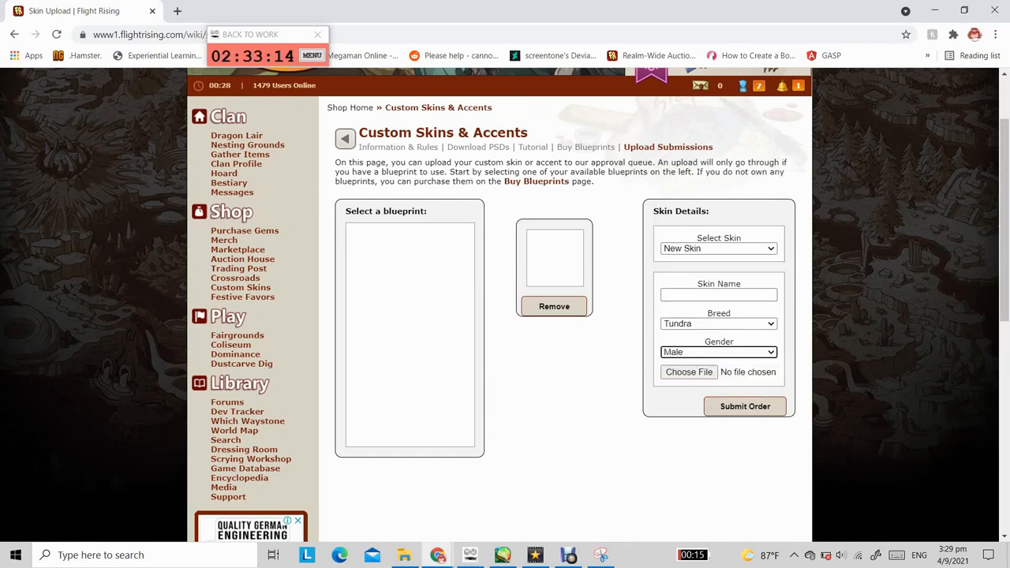
pyautogui.click(718, 248)
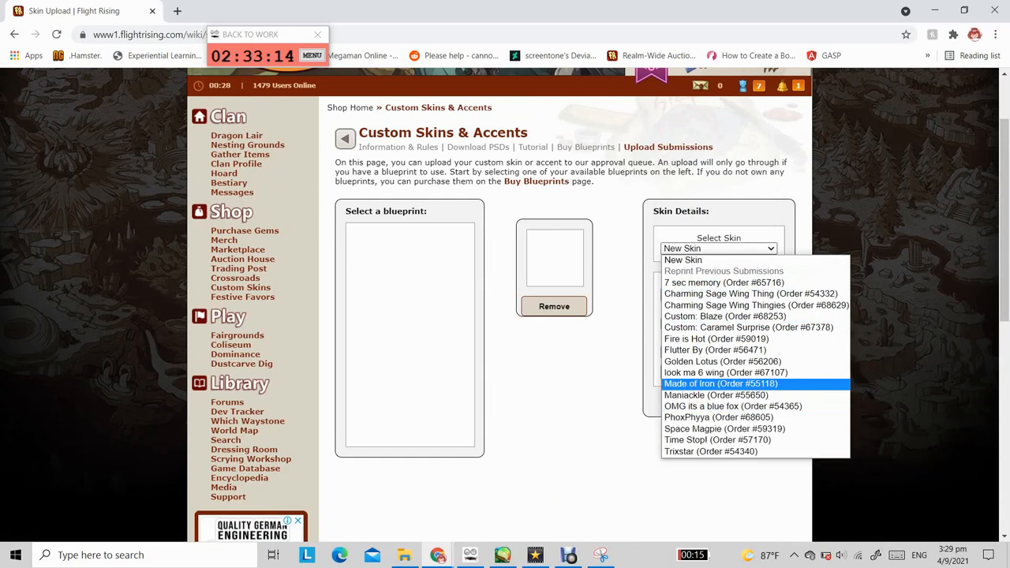
pyautogui.moveTo(682, 259)
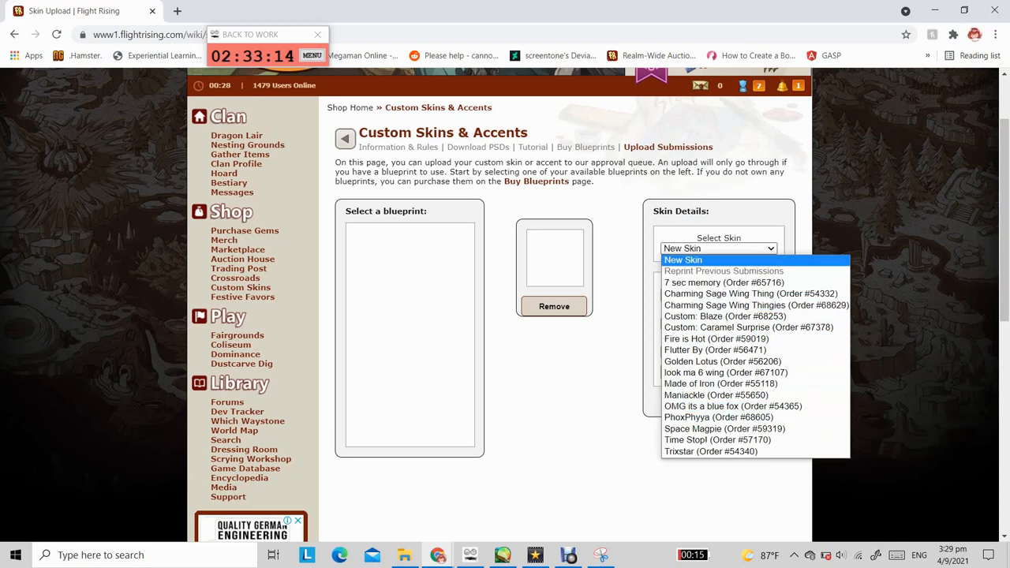